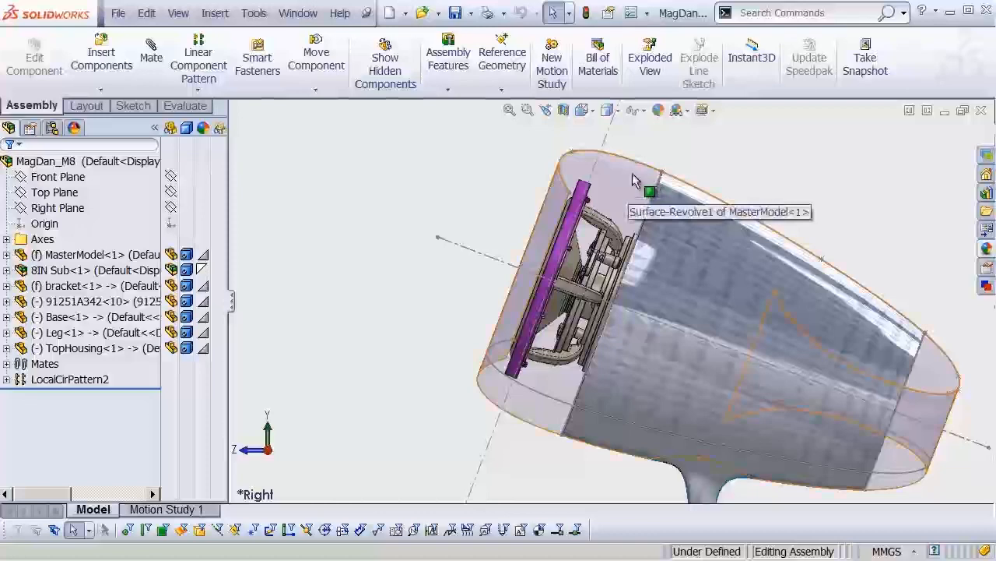
# - Select the revolved outer housing surface and bring up its Edit Appearance colour settings
pyautogui.click(86, 106)
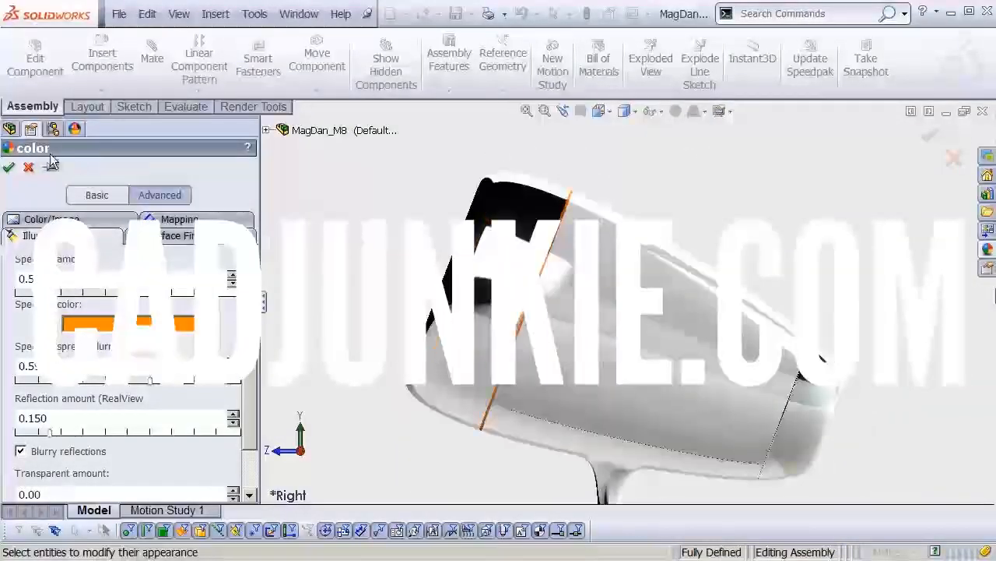
pyautogui.click(9, 167)
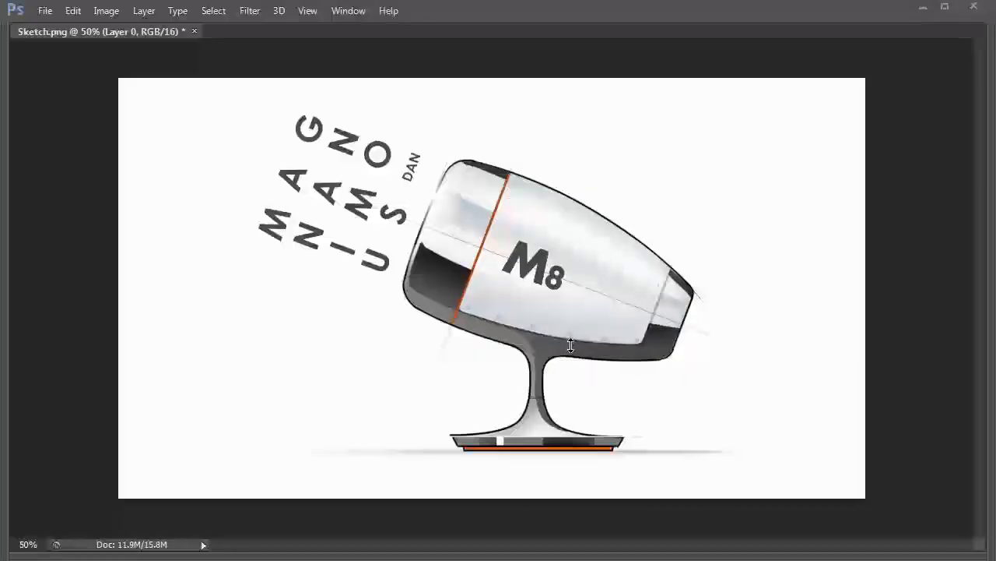
pyautogui.moveTo(636, 193)
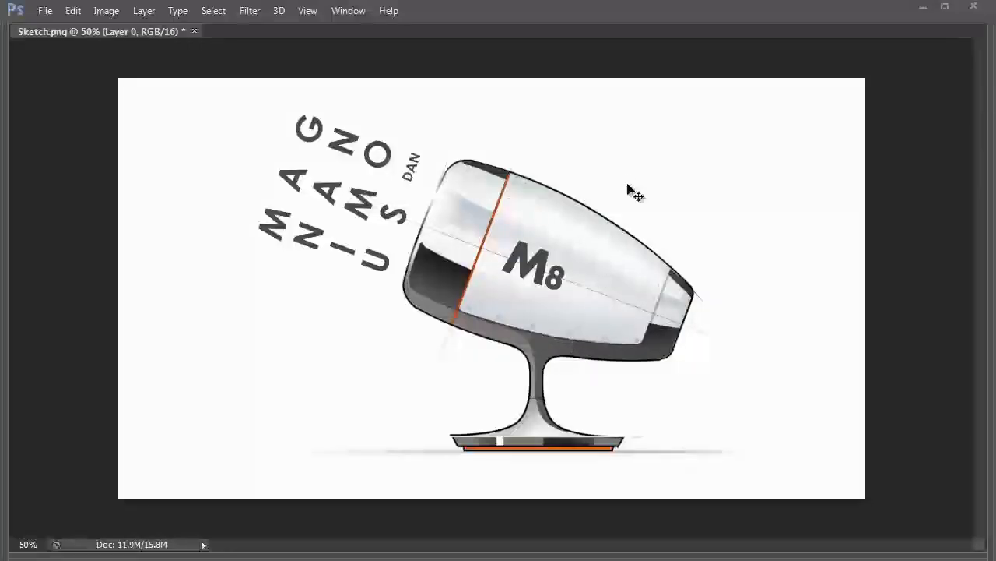
pyautogui.moveTo(621, 268)
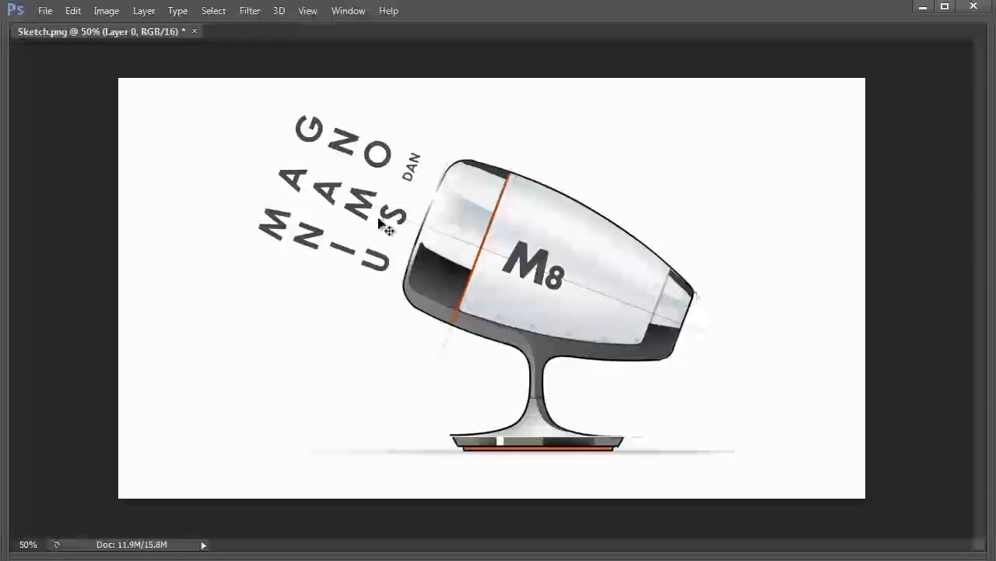
pyautogui.moveTo(401, 230)
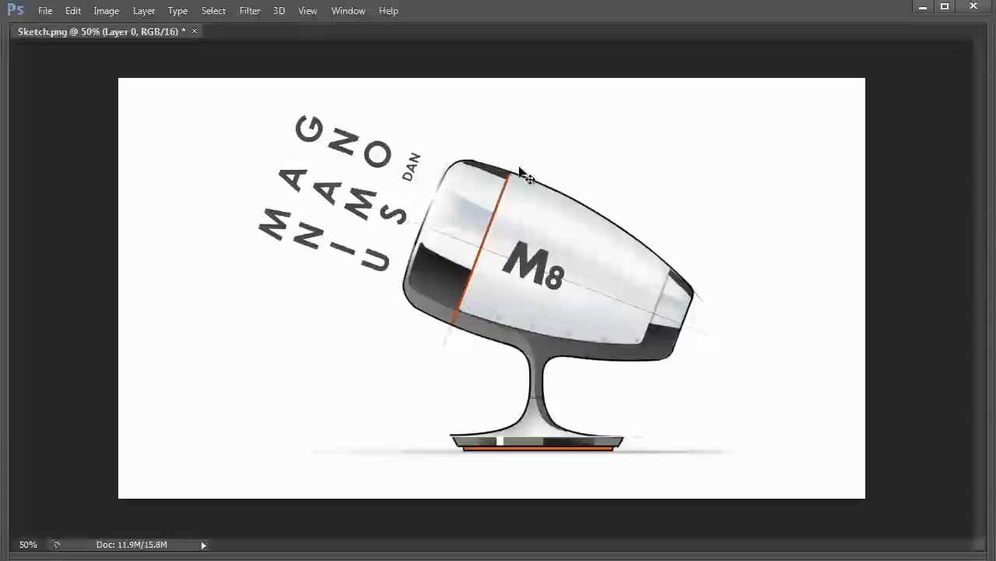
pyautogui.moveTo(510, 354)
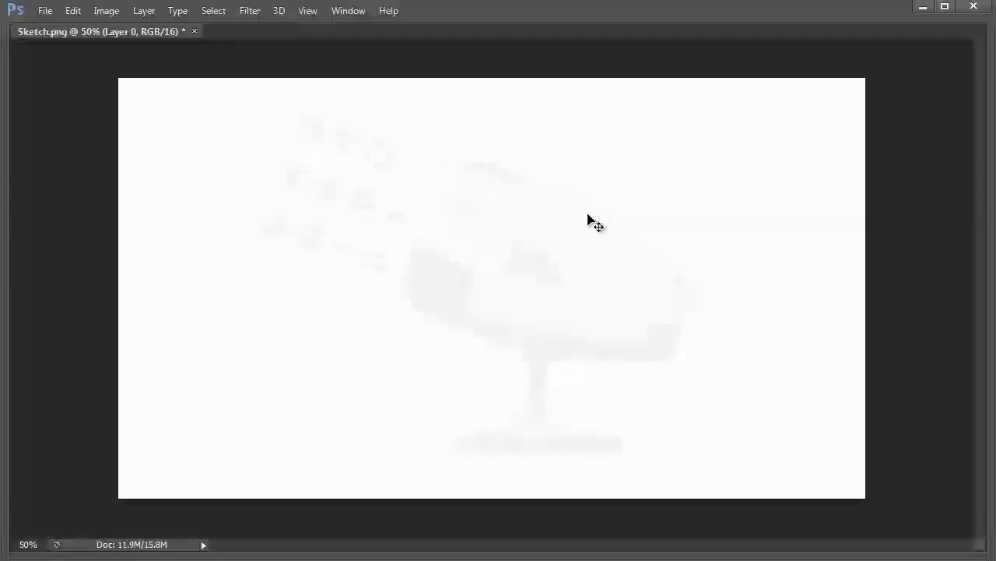
pyautogui.moveTo(479, 177)
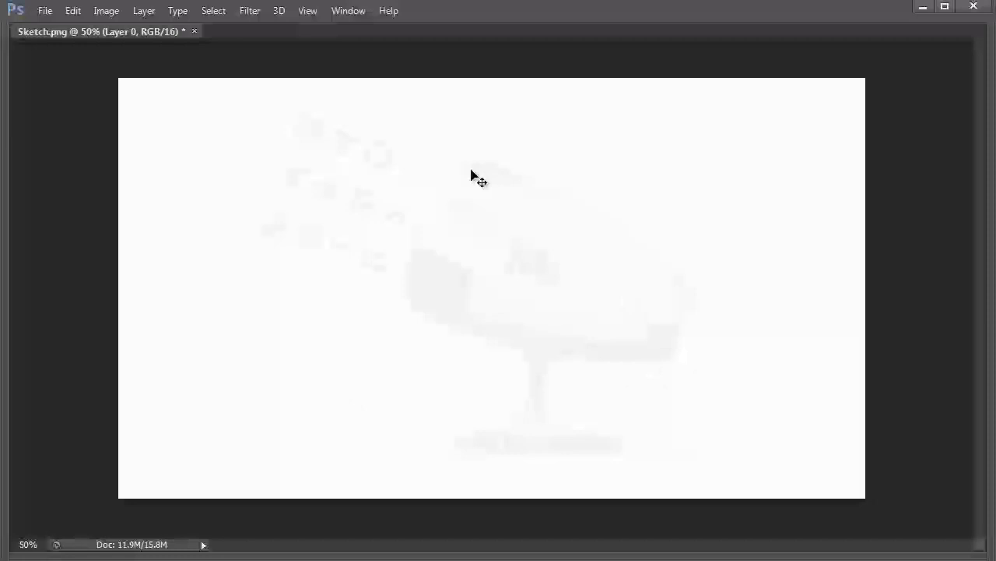
pyautogui.moveTo(302, 289)
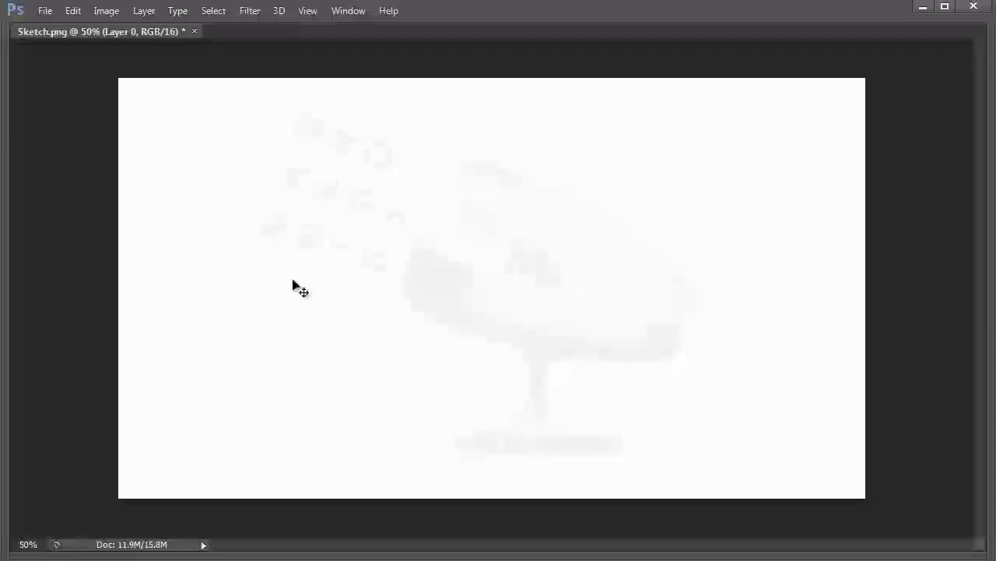
pyautogui.moveTo(549, 217)
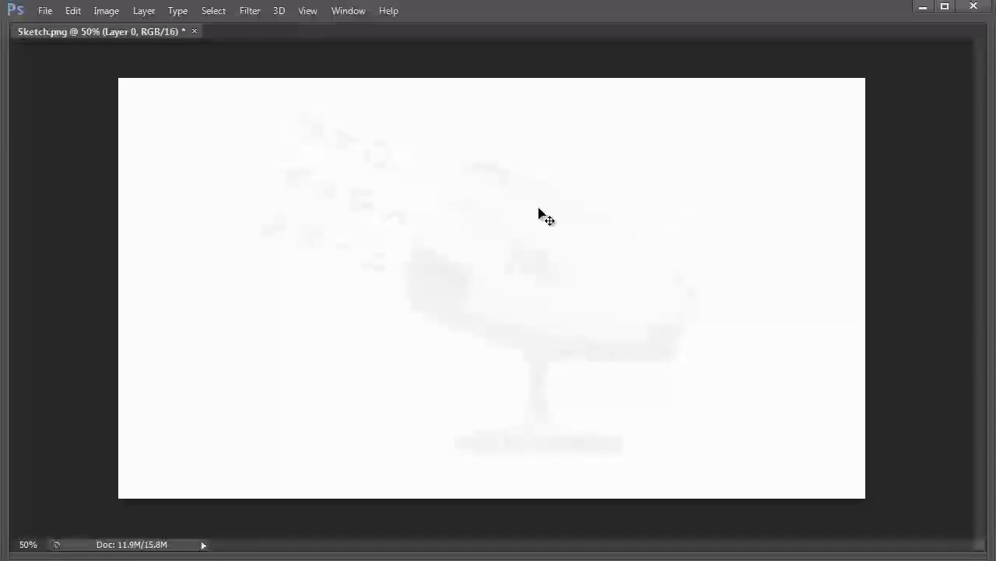
pyautogui.moveTo(554, 241)
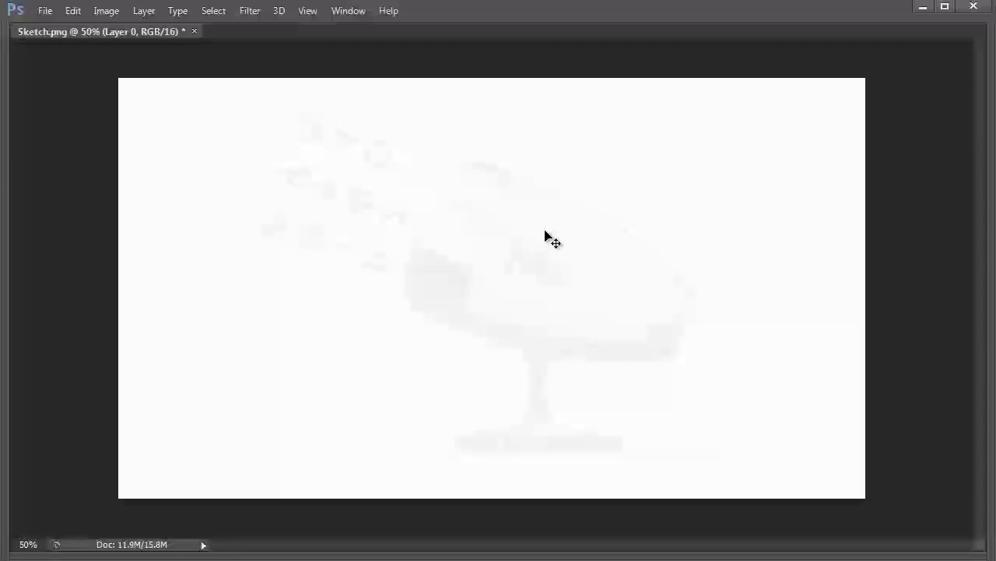
pyautogui.moveTo(479, 167)
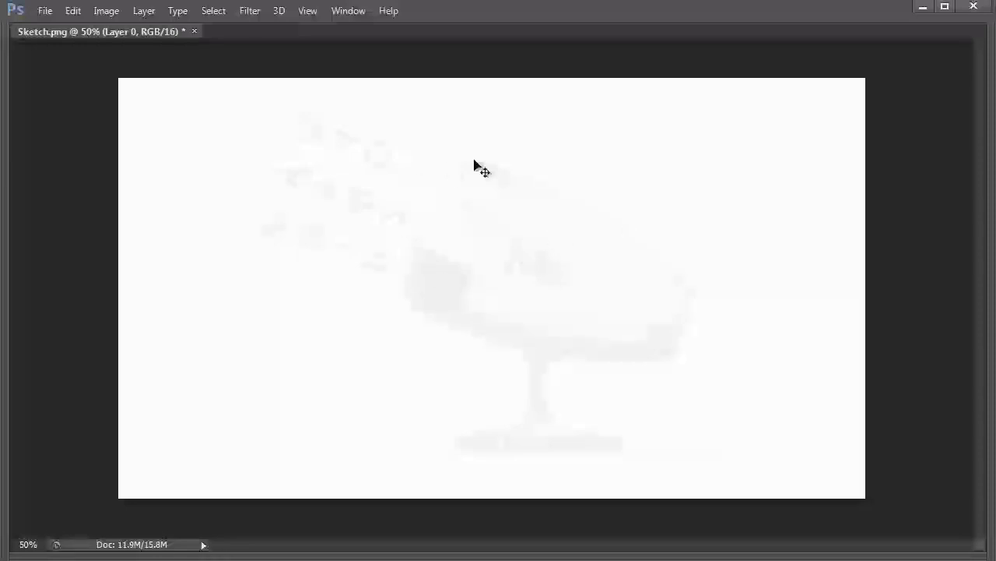
pyautogui.moveTo(540, 249)
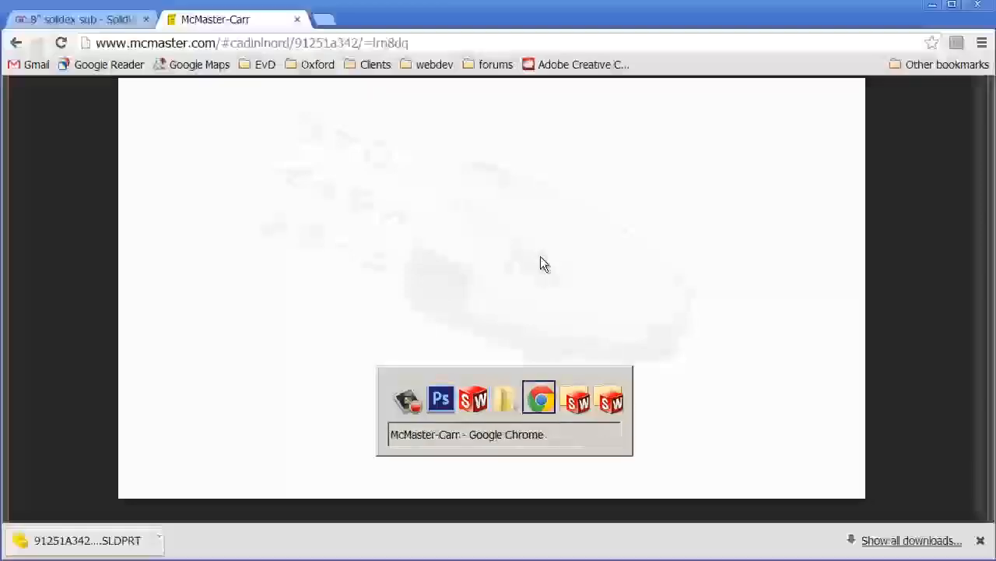
# - Browse the 8" solidex sub page and its cutaway render, then return to McMaster-Carr
pyautogui.click(78, 18)
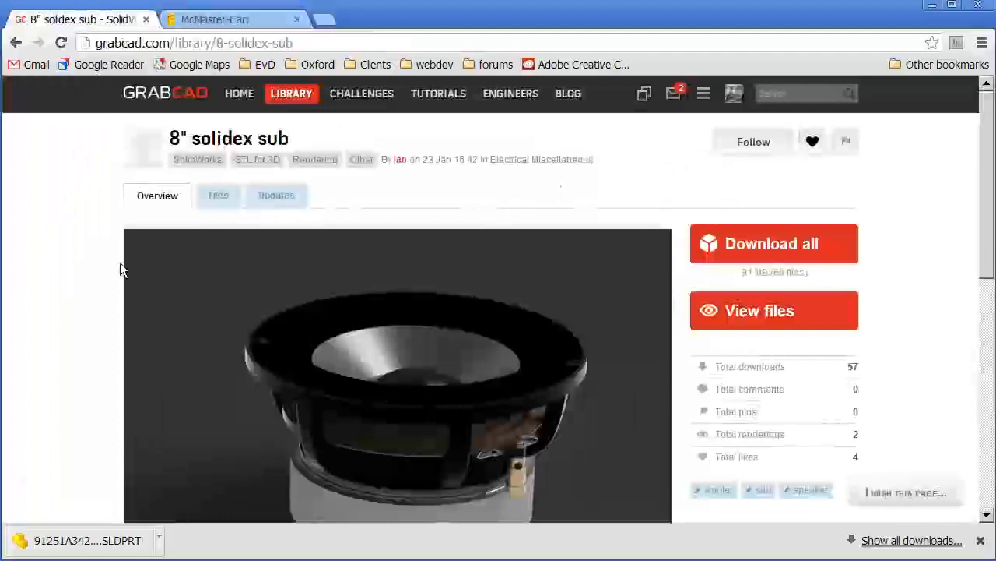
pyautogui.moveTo(191, 105)
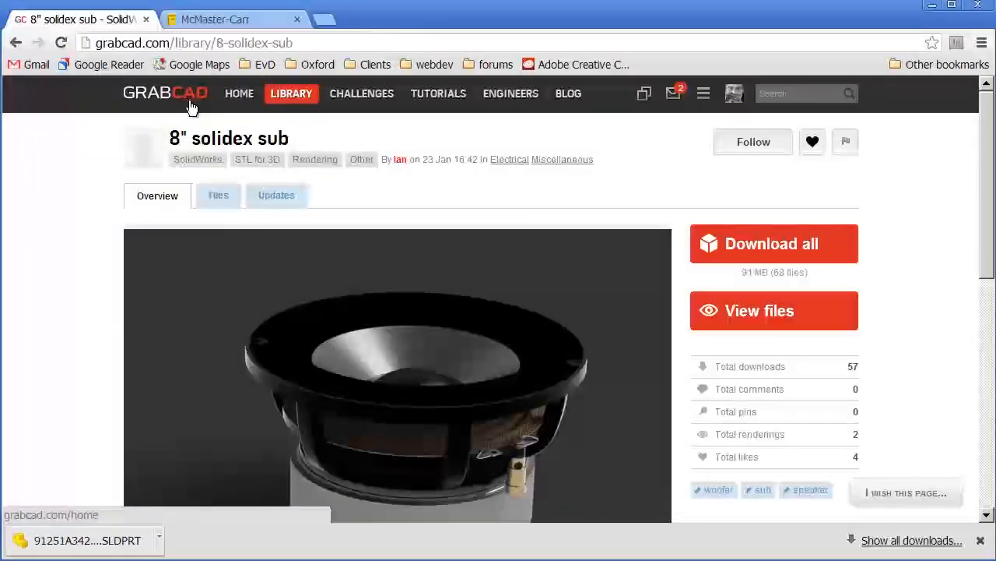
pyautogui.moveTo(195, 117)
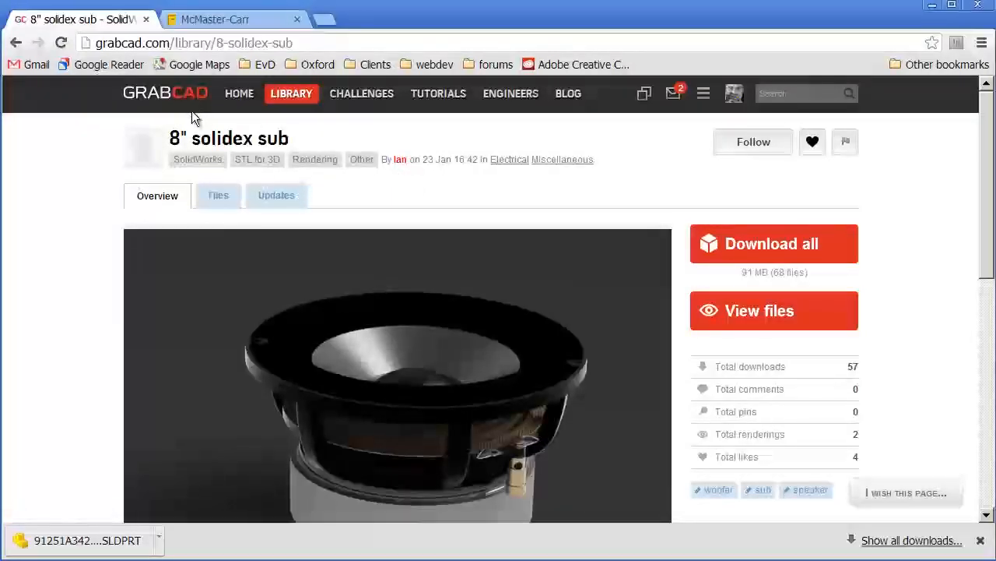
pyautogui.moveTo(535, 163)
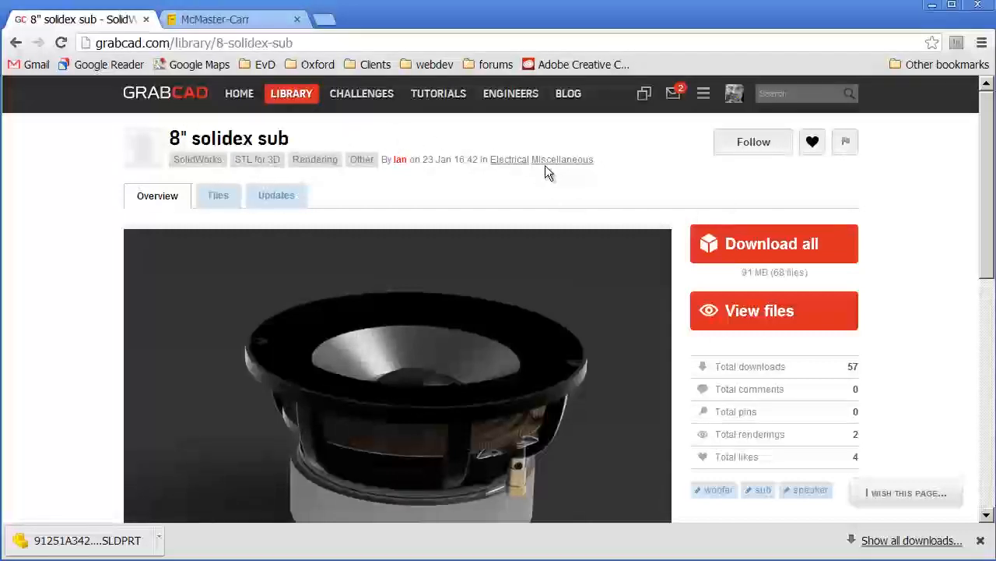
pyautogui.moveTo(668, 228)
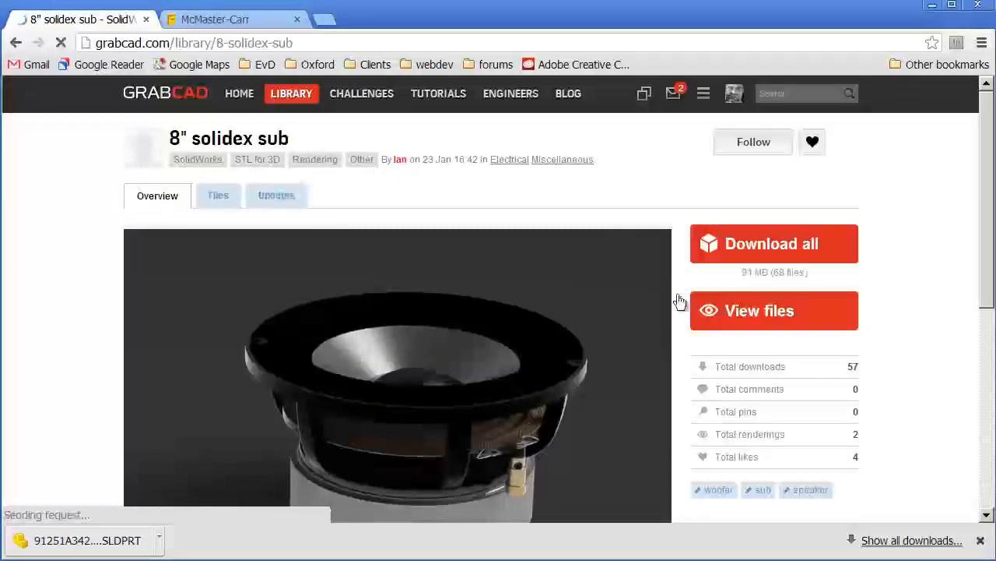
pyautogui.scroll(-3)
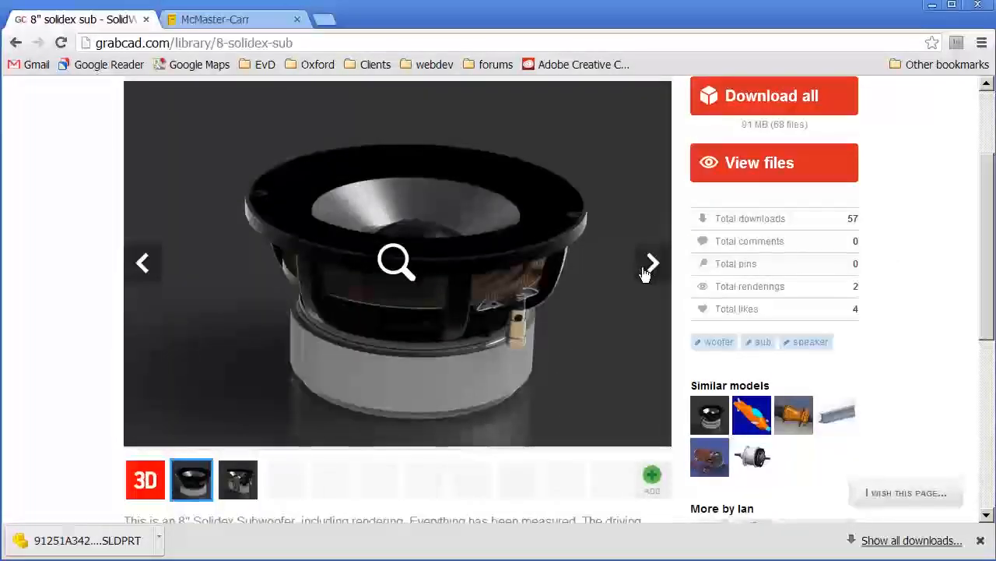
pyautogui.click(238, 478)
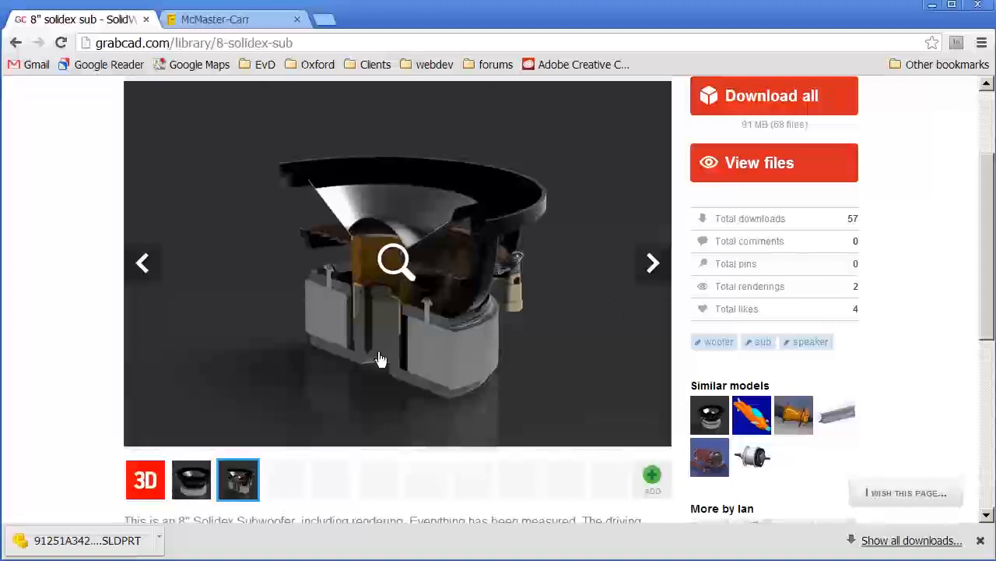
pyautogui.moveTo(381, 359); pyautogui.dragTo(459, 341)
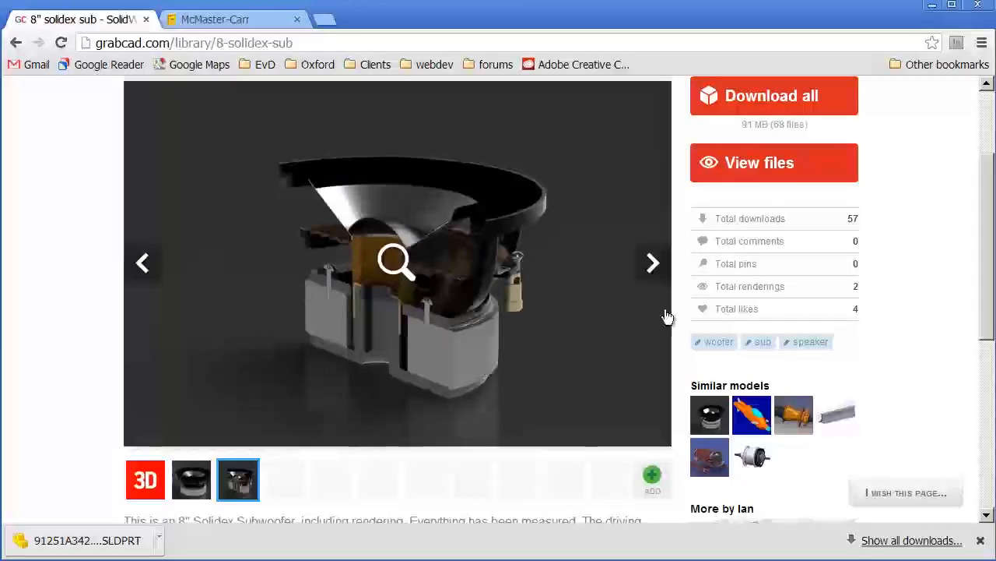
pyautogui.scroll(-3)
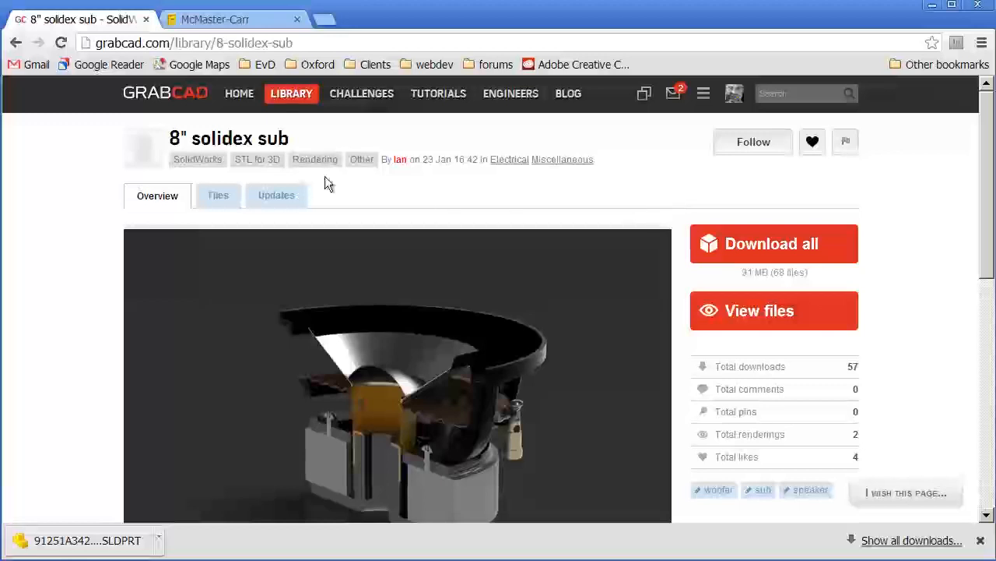
pyautogui.click(226, 18)
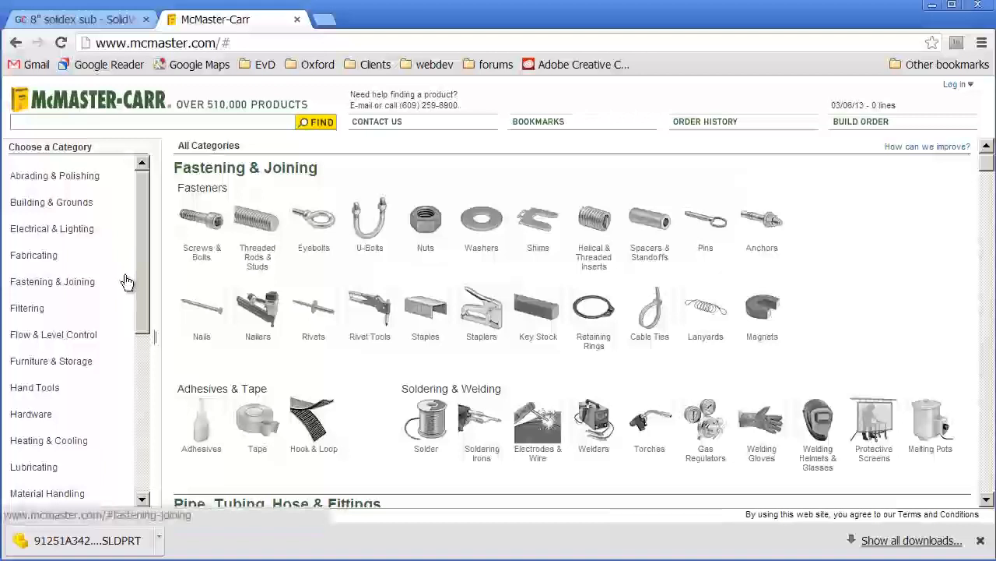
pyautogui.moveTo(131, 290)
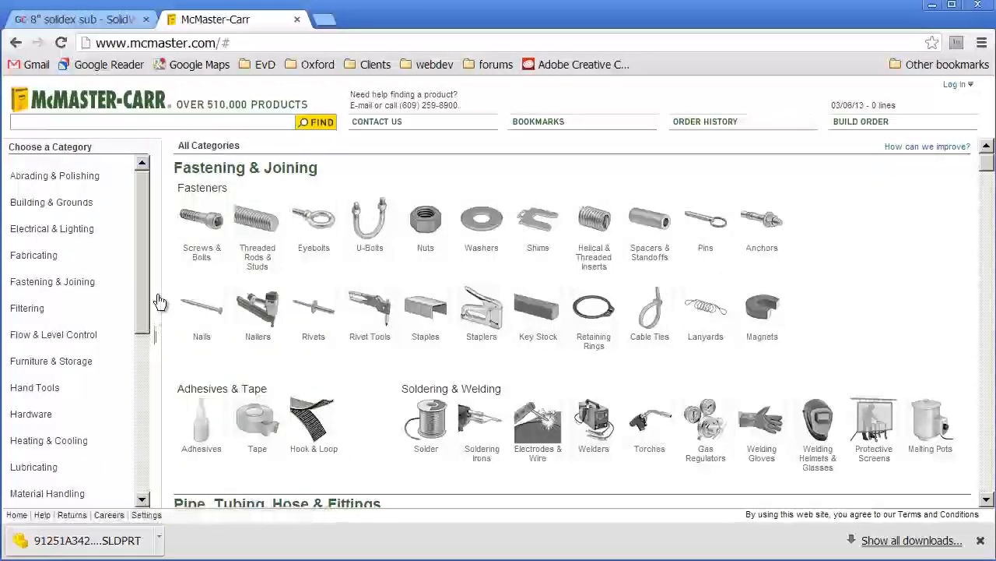
pyautogui.moveTo(161, 299)
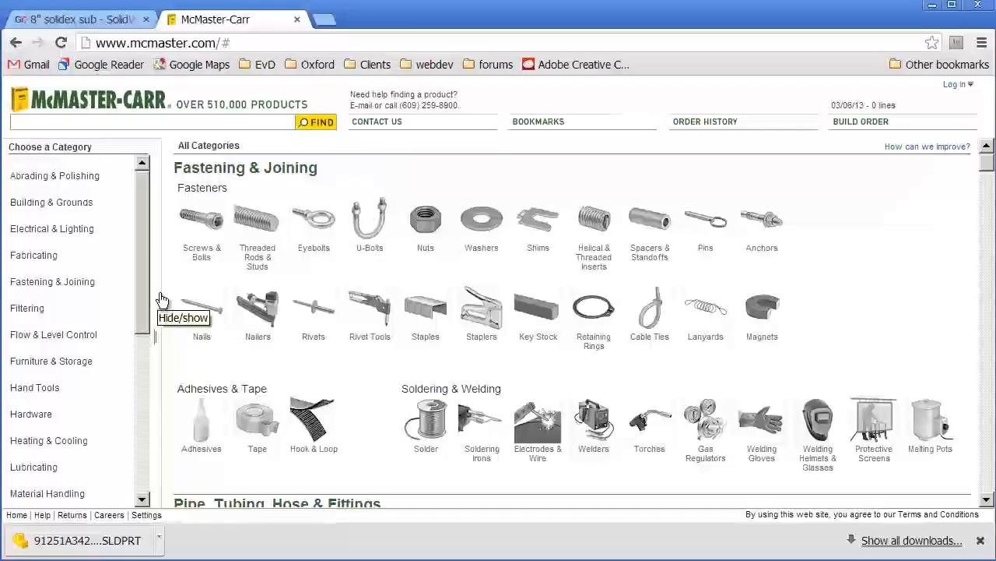
pyautogui.moveTo(174, 296)
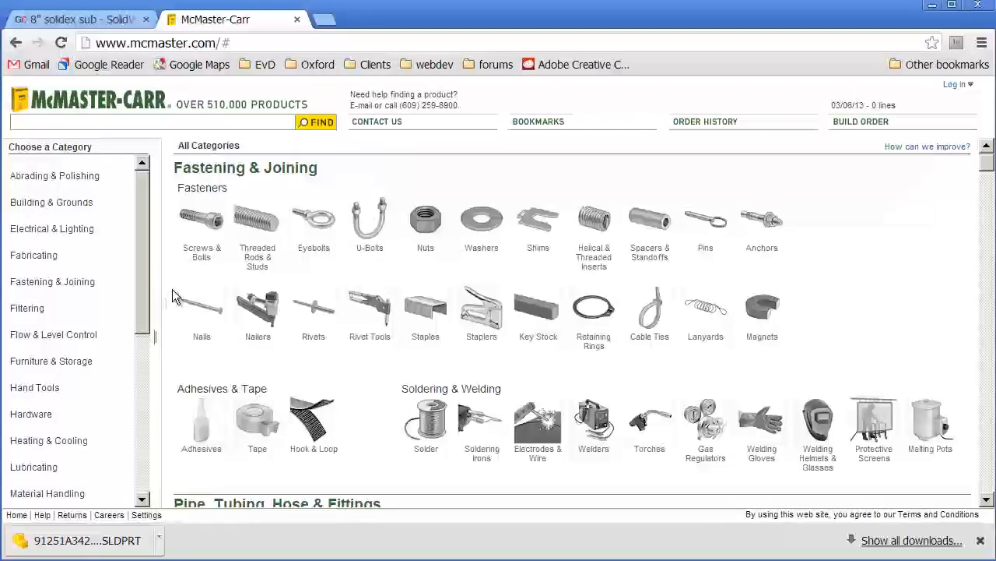
pyautogui.moveTo(201, 303)
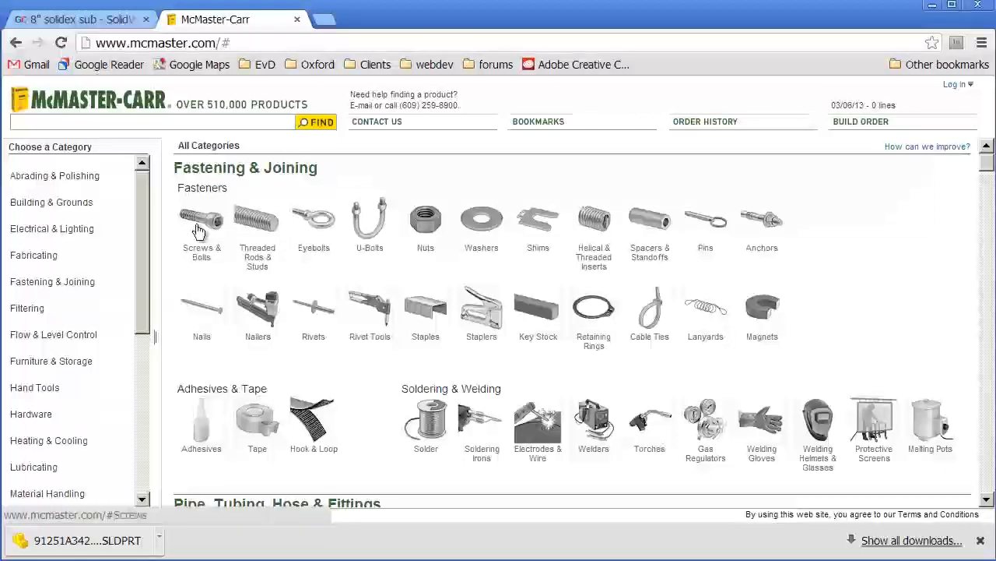
# - Navigate from Screws & Bolts into the Socket Cap Screws listing
pyautogui.click(200, 225)
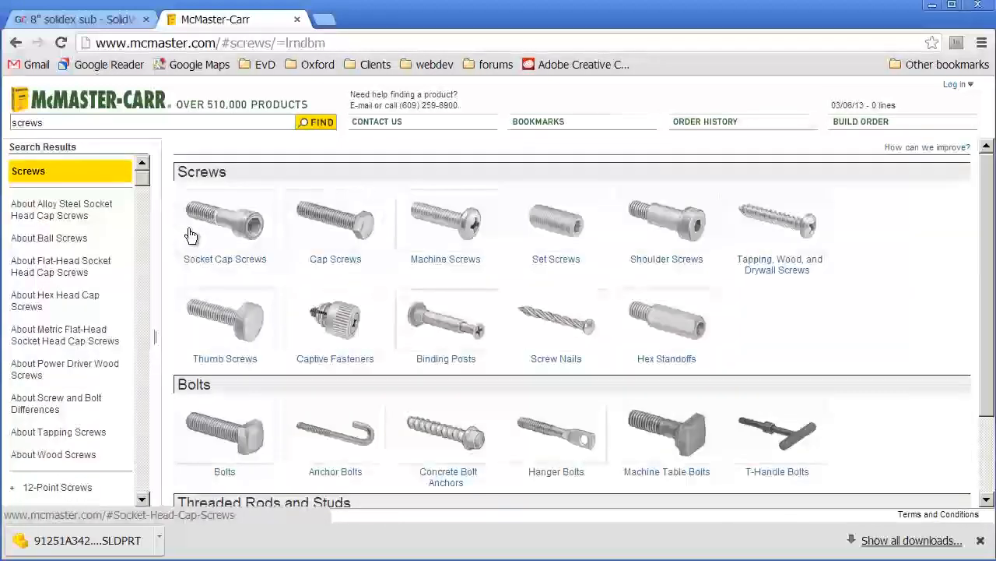
pyautogui.click(224, 220)
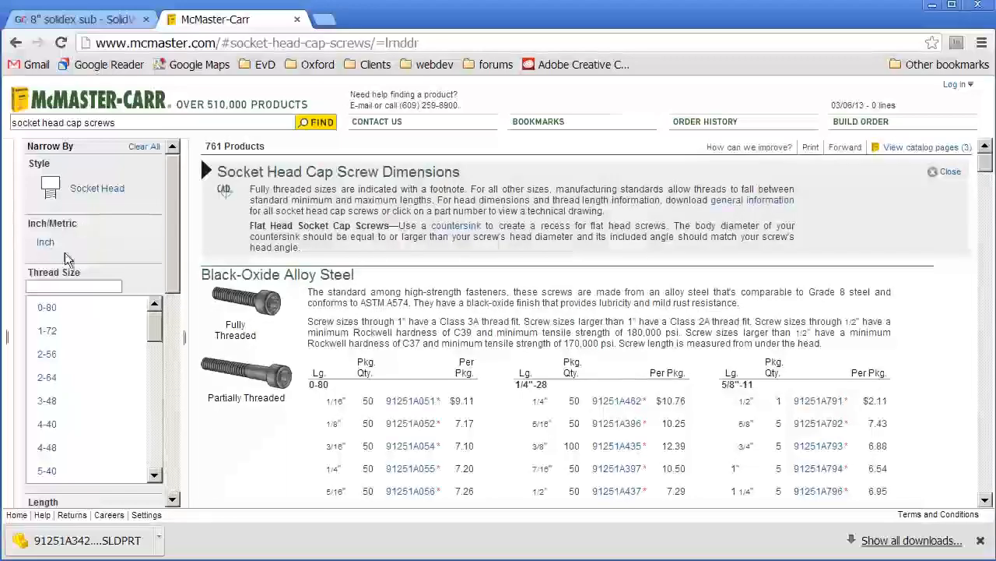
# - Filter the socket head cap screws to 10-32 thread size, leaving 26 products
pyautogui.scroll(-3)
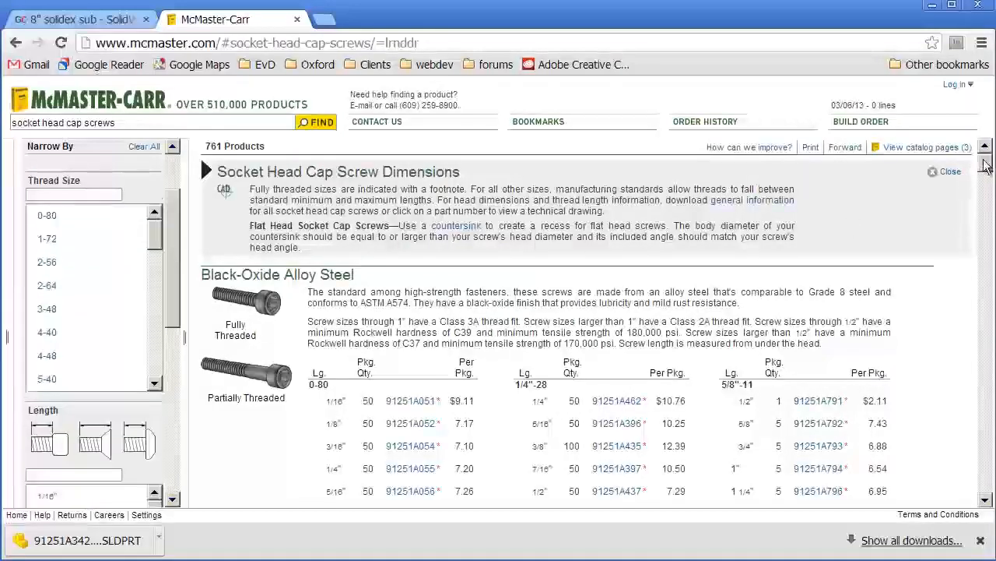
pyautogui.scroll(-3)
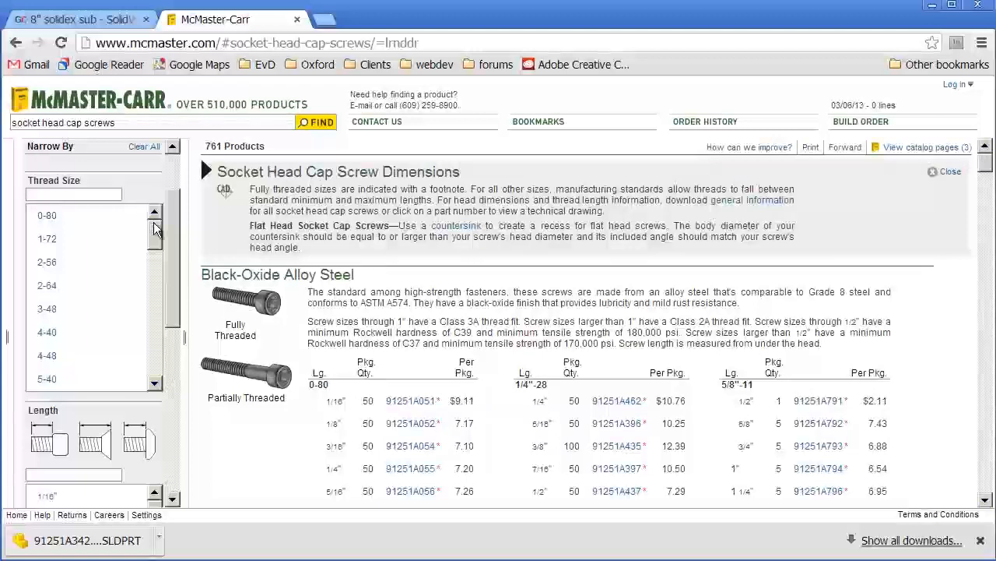
pyautogui.scroll(-3)
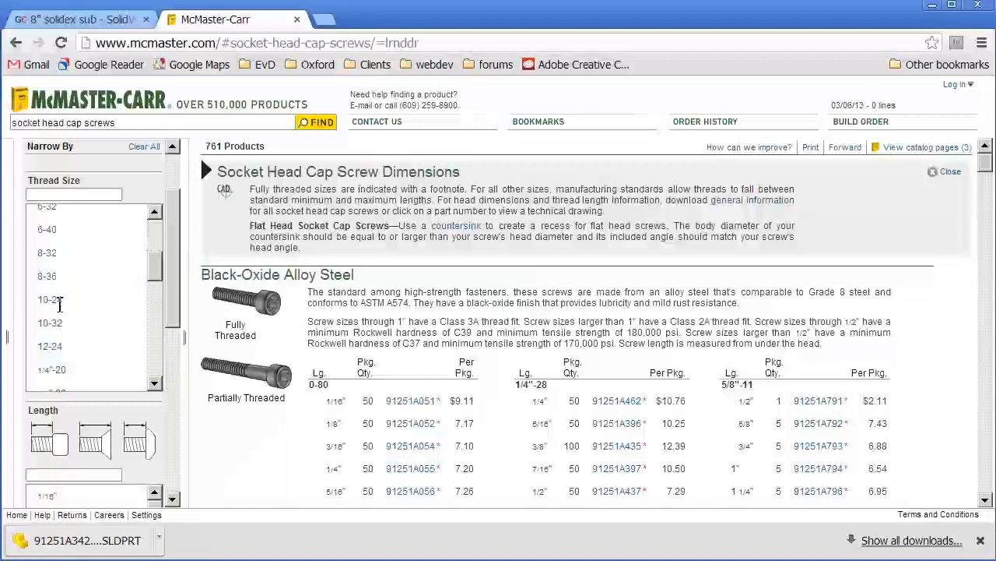
pyautogui.click(50, 322)
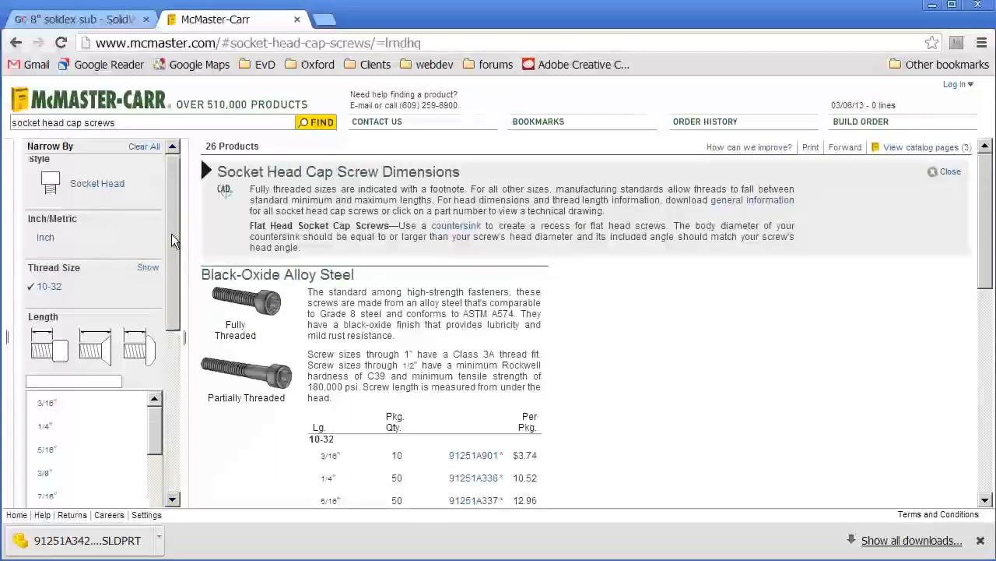
pyautogui.scroll(-3)
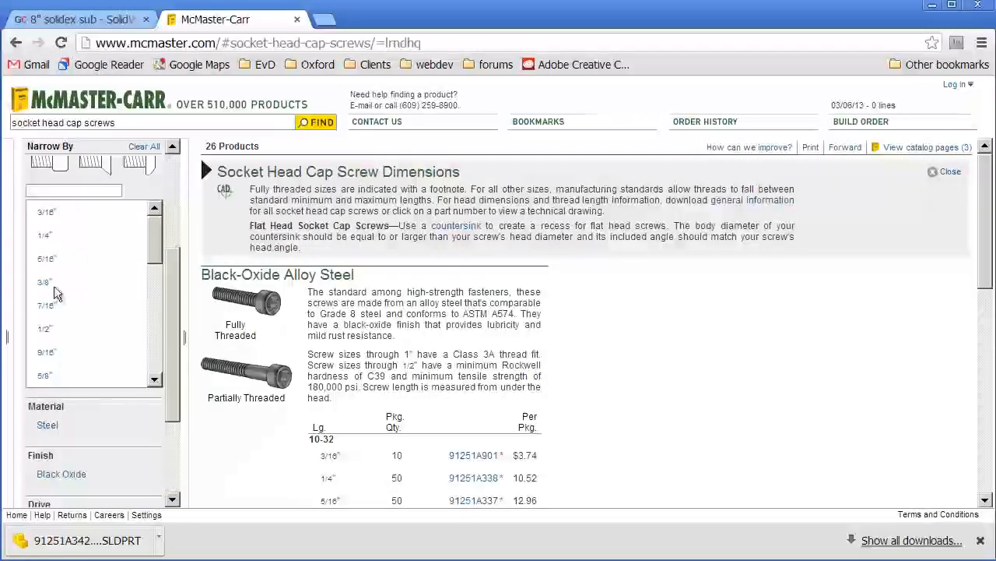
pyautogui.moveTo(56, 236)
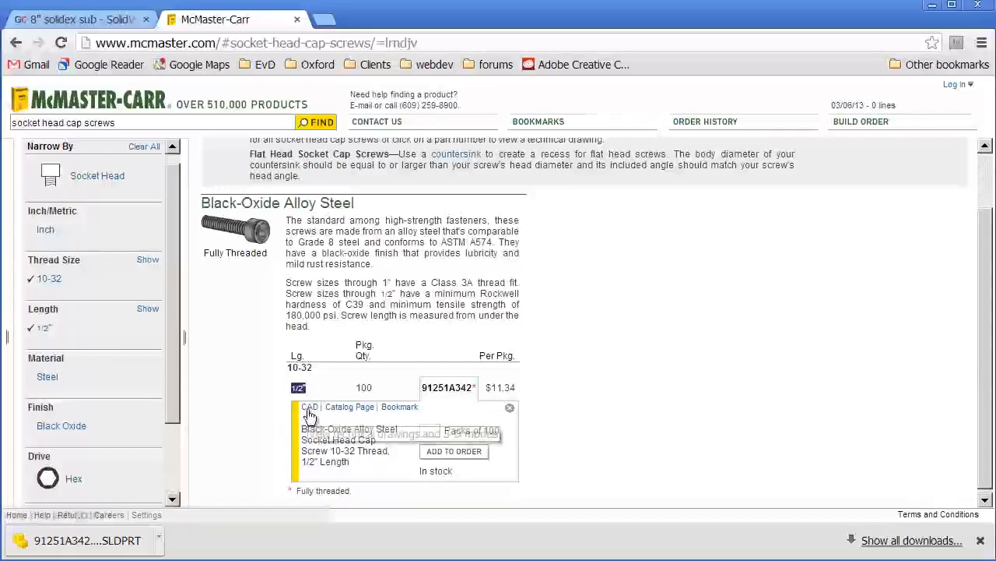
# - Save the 3-D SolidWorks model of cap screw 91251A342 from its CAD downloads
pyautogui.click(310, 407)
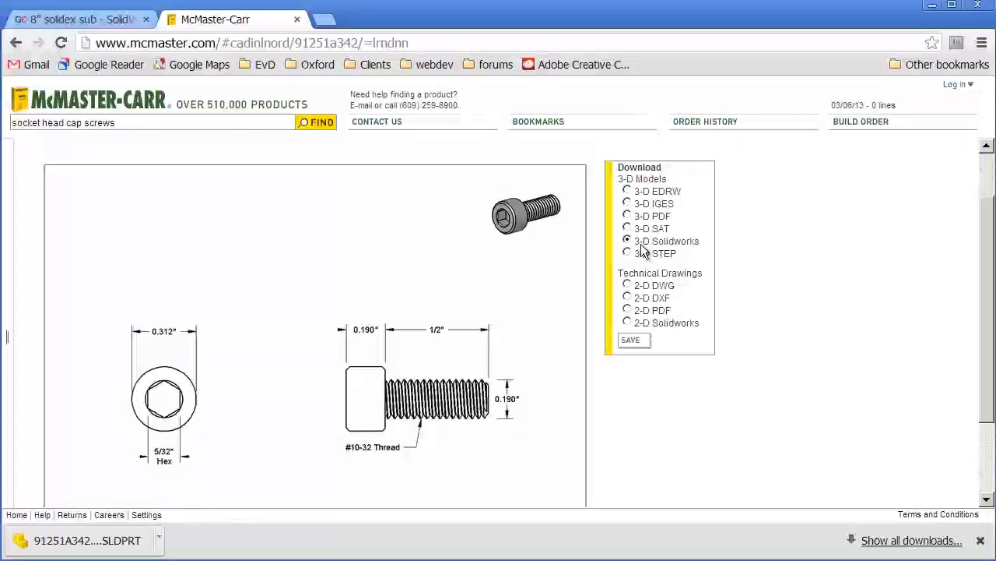
pyautogui.moveTo(638, 274)
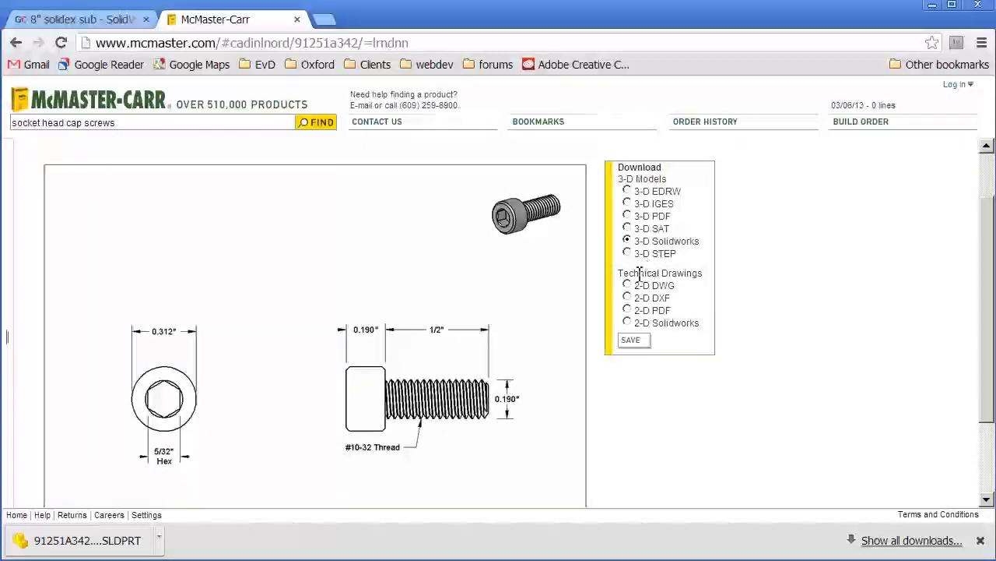
pyautogui.click(631, 339)
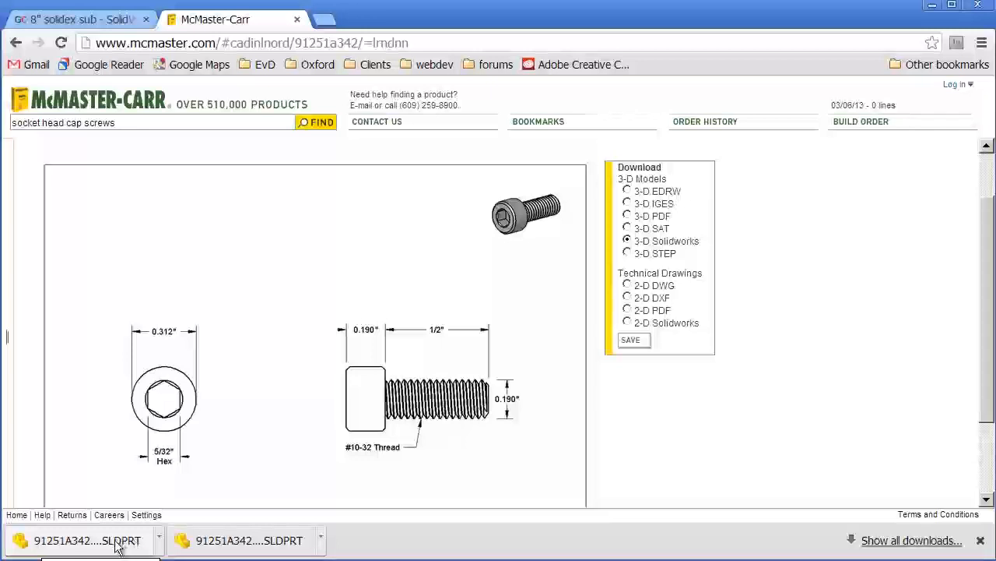
pyautogui.click(87, 540)
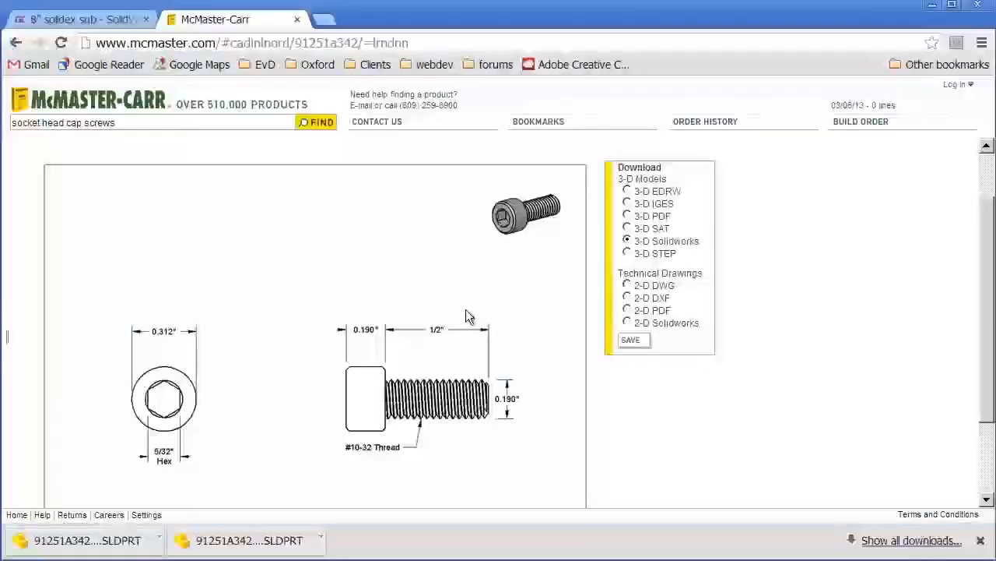
pyautogui.click(78, 18)
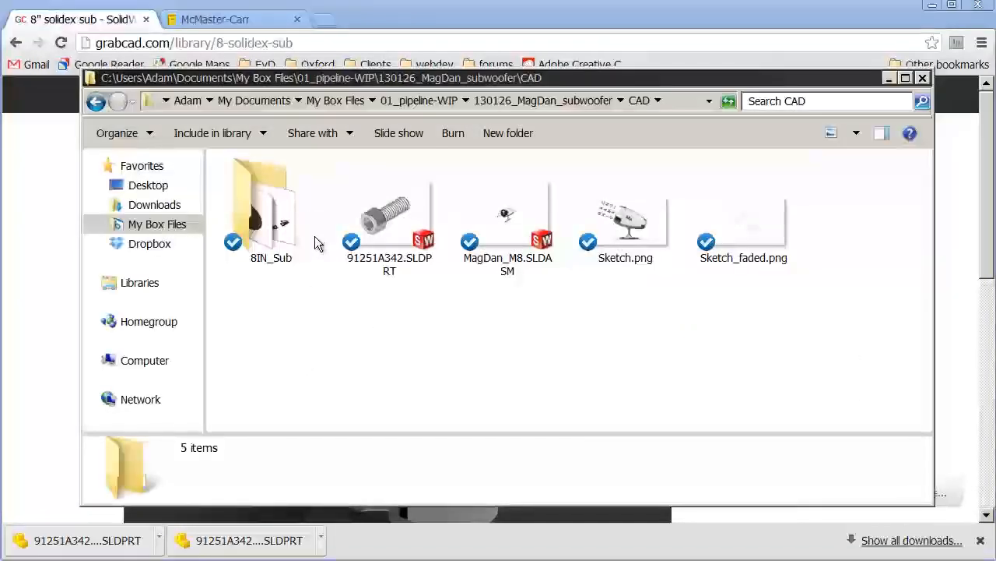
pyautogui.click(270, 210)
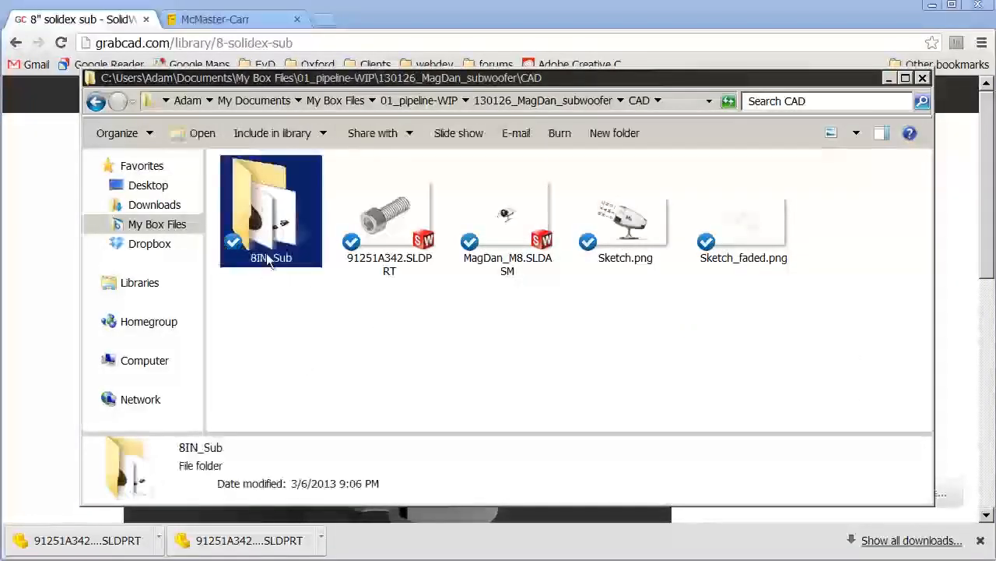
pyautogui.doubleClick(271, 210)
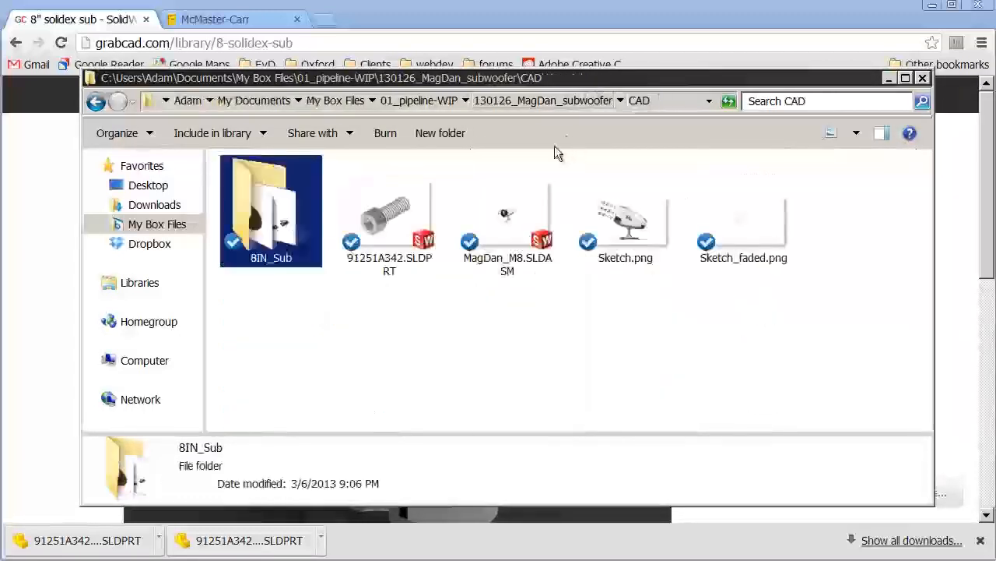
pyautogui.click(389, 214)
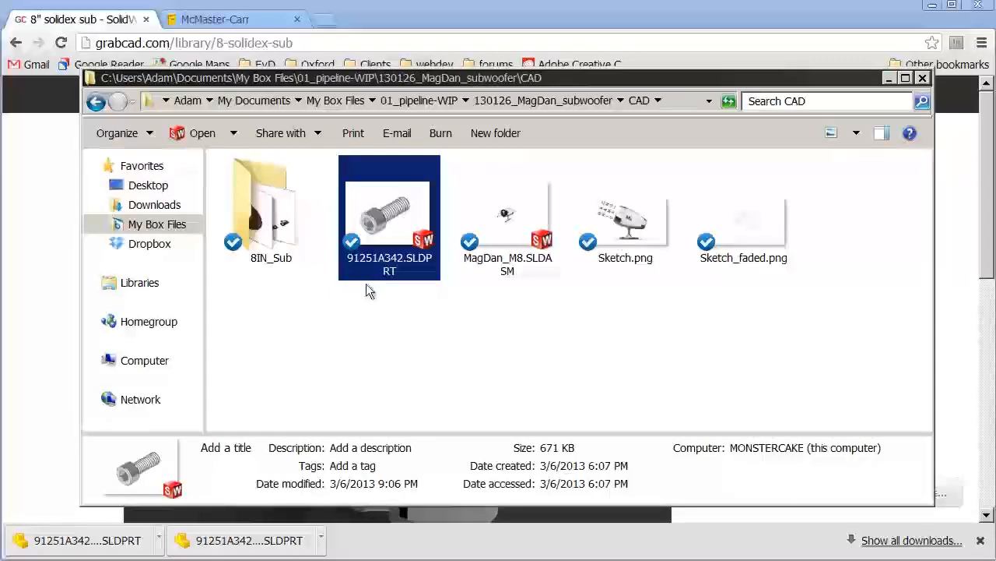
pyautogui.moveTo(623, 230)
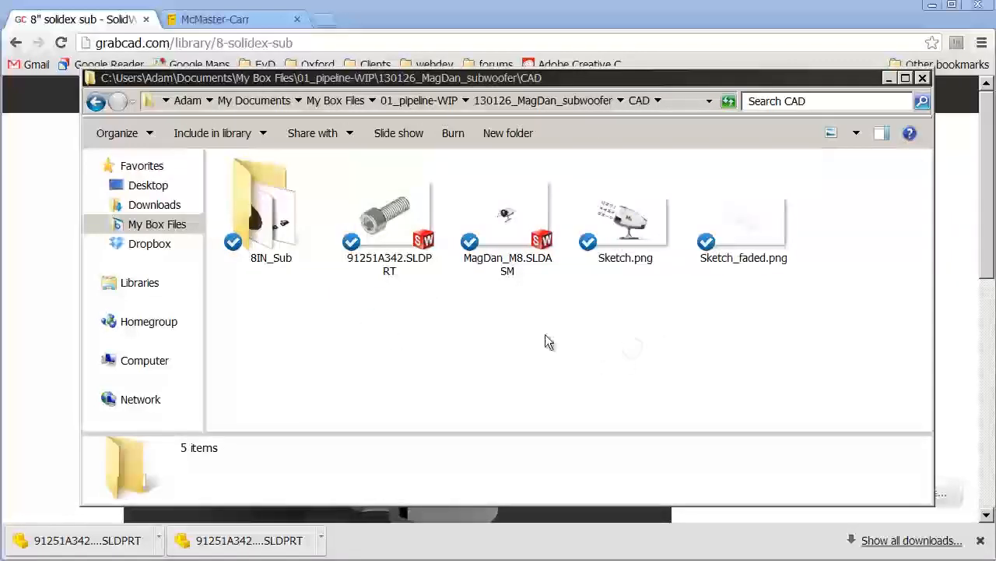
pyautogui.click(506, 218)
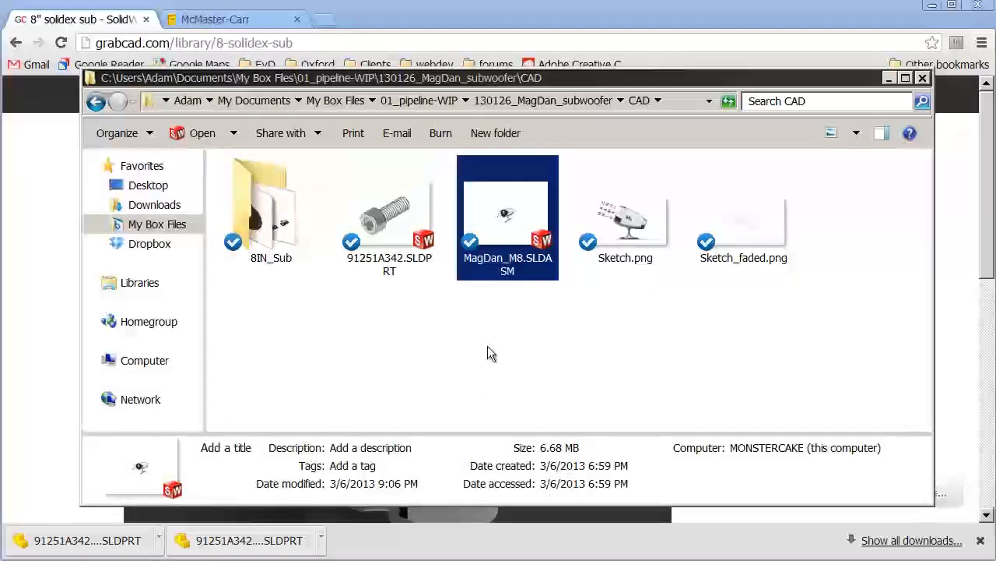